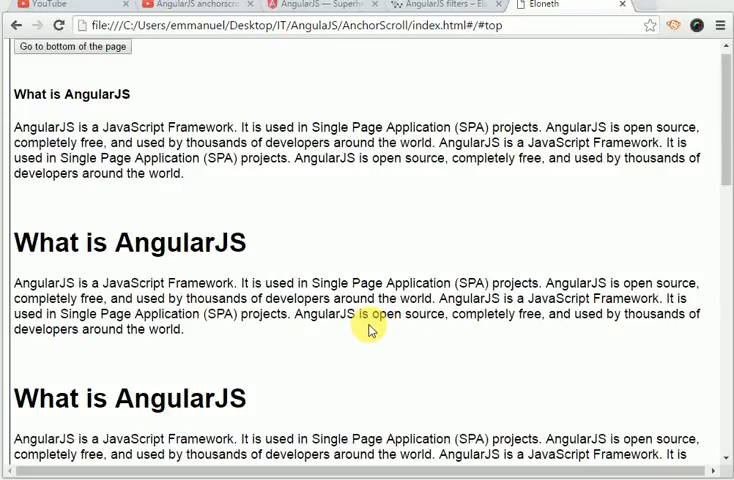
pyautogui.moveTo(66, 56)
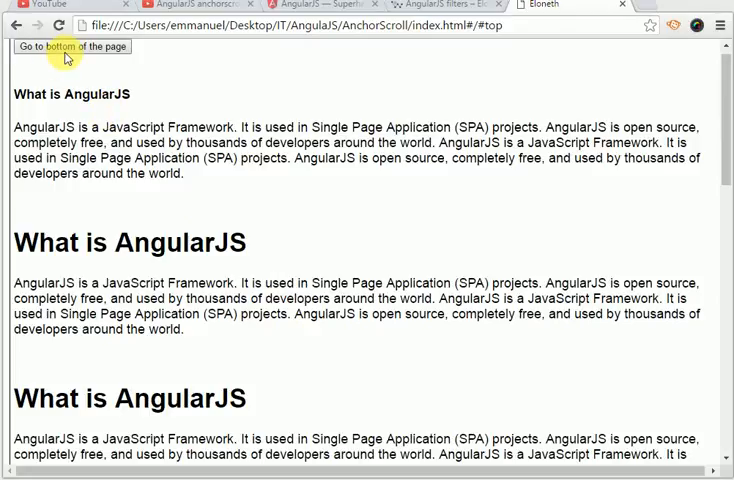
pyautogui.moveTo(114, 78)
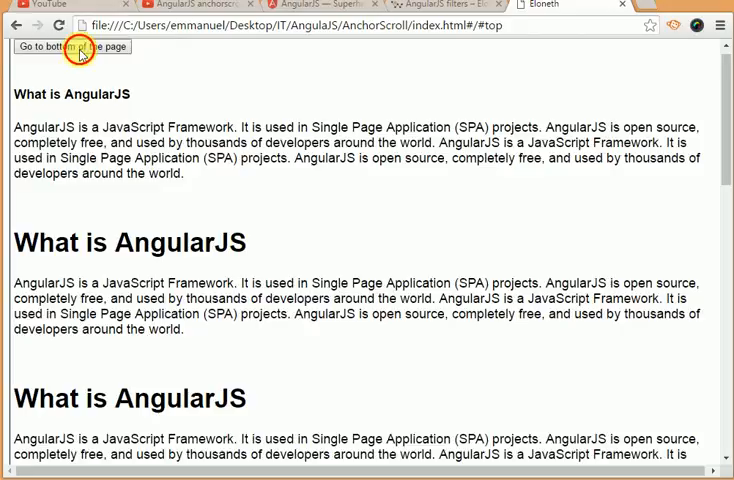
# - Preview the top/bottom jump behaviour, then paste extra copies of the 'What is AngularJS' h1/p block
pyautogui.click(64, 48)
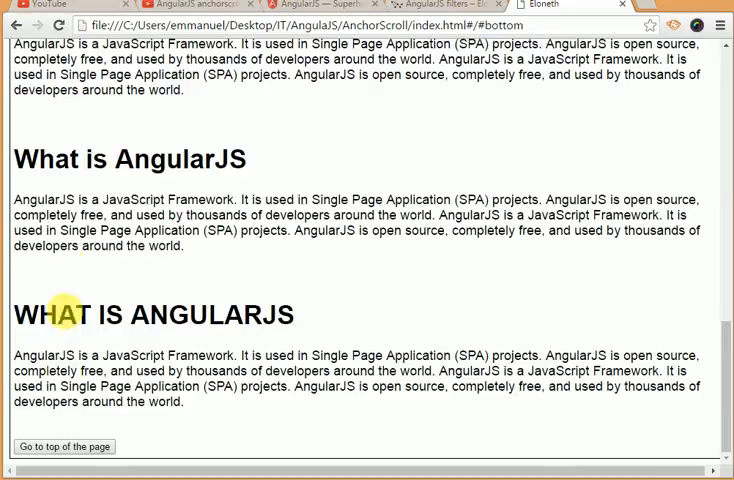
pyautogui.click(64, 446)
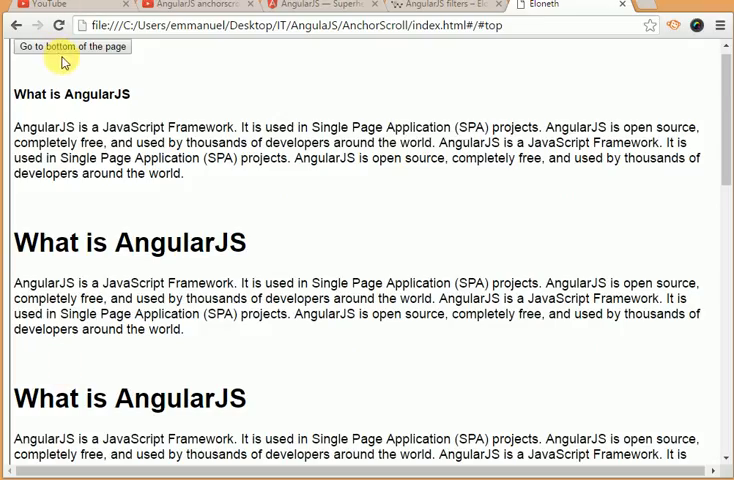
pyautogui.click(72, 46)
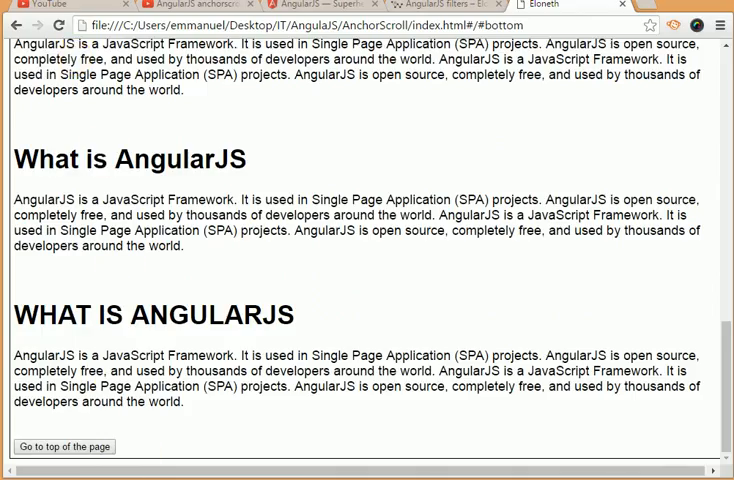
pyautogui.click(64, 446)
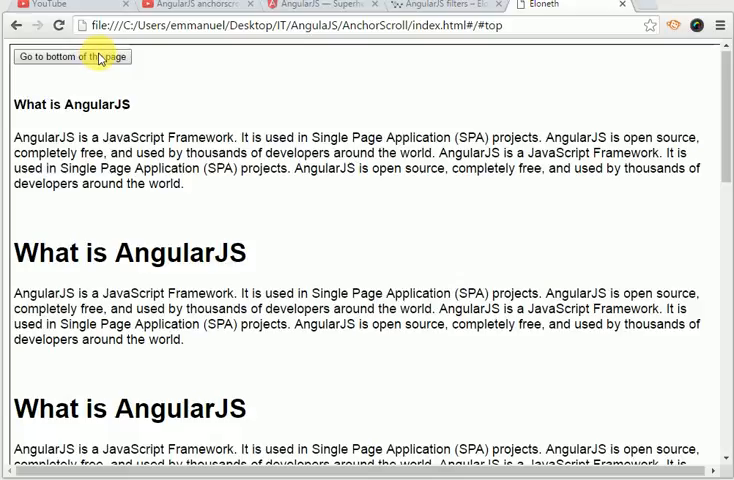
pyautogui.click(72, 56)
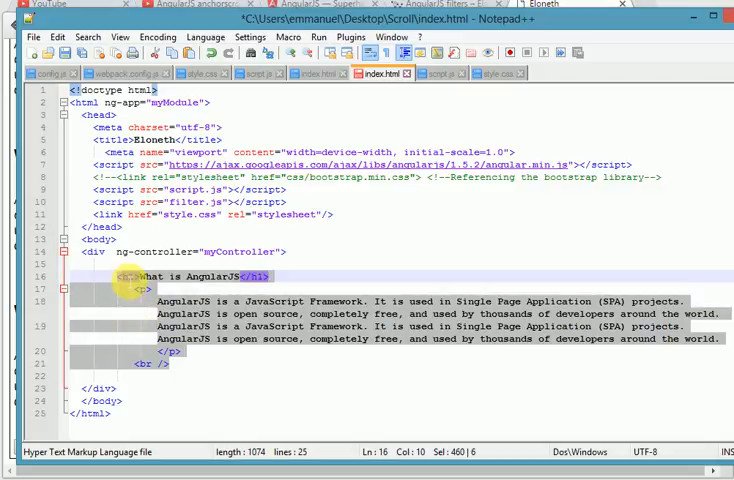
pyautogui.moveTo(230, 372)
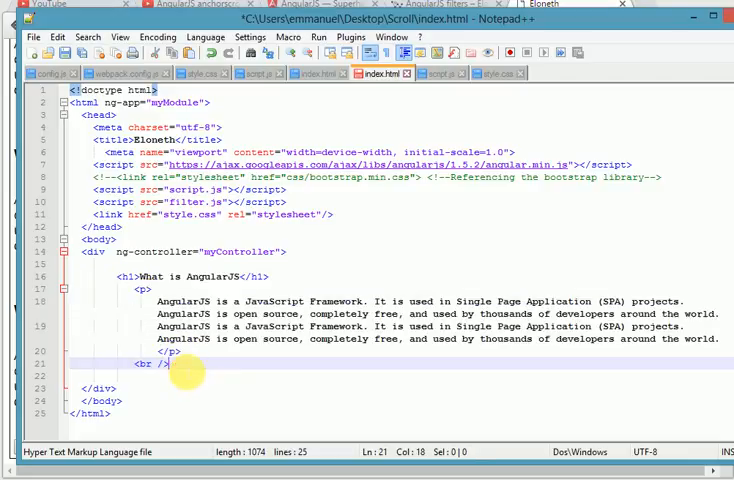
pyautogui.press('enter')
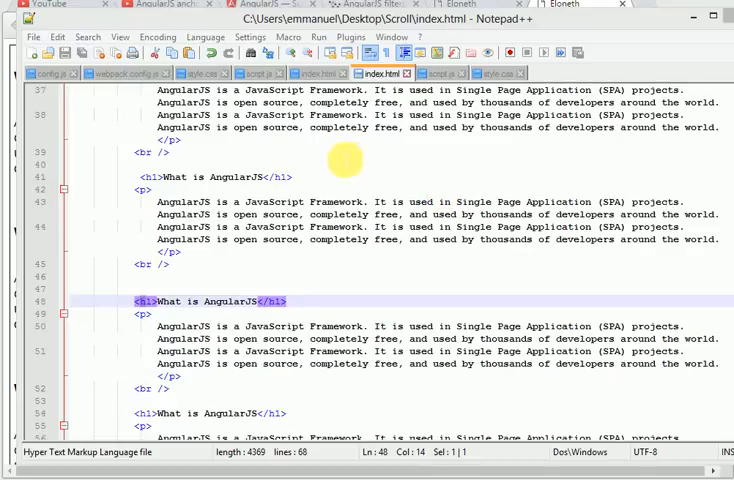
# - View the lengthened index.html in Chrome and scroll through the repeated sections
pyautogui.click(318, 36)
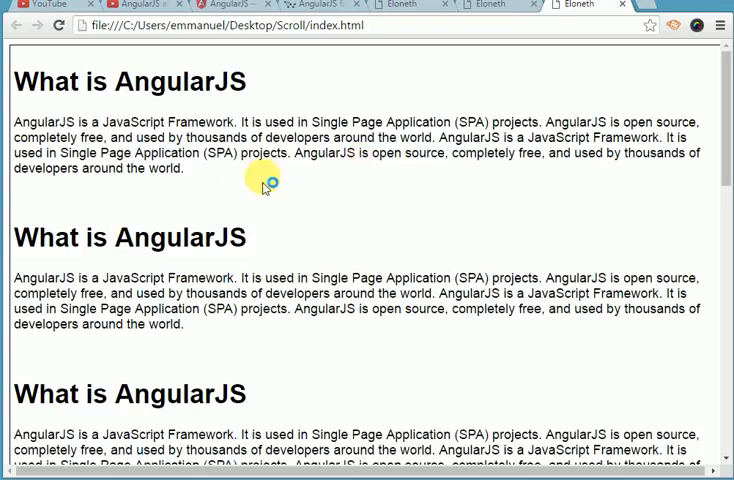
pyautogui.scroll(-3)
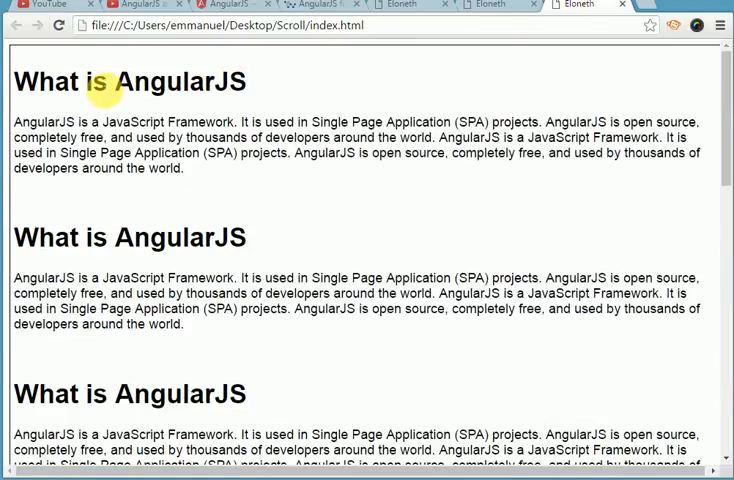
pyautogui.moveTo(288, 360)
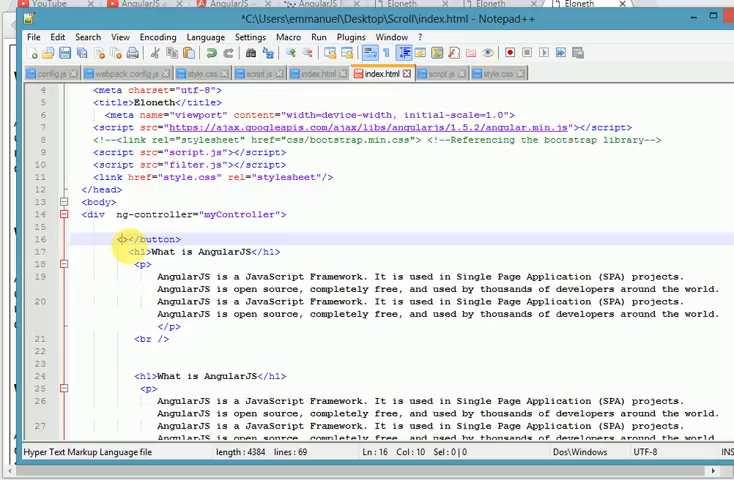
# - Write <button id="top" ng-click="scrollTo('bottom')"></button> above the first h1
pyautogui.write('button')
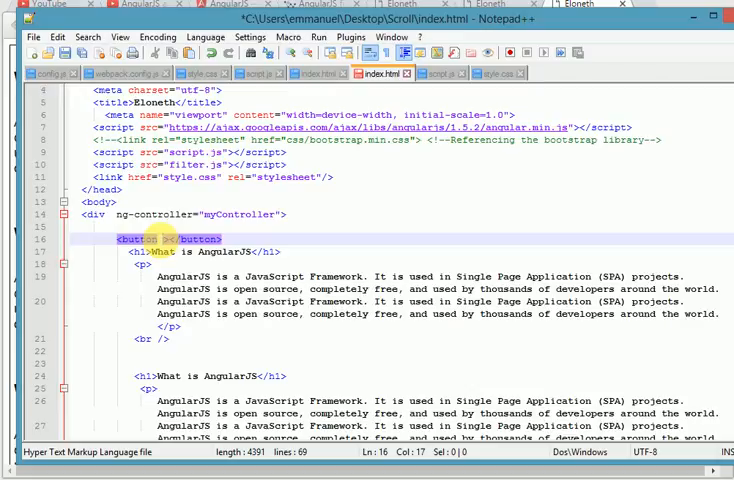
pyautogui.write('id="')
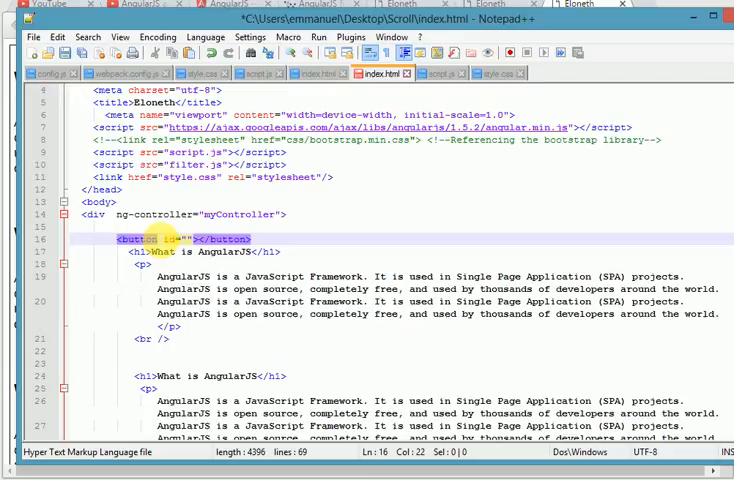
pyautogui.write('top')
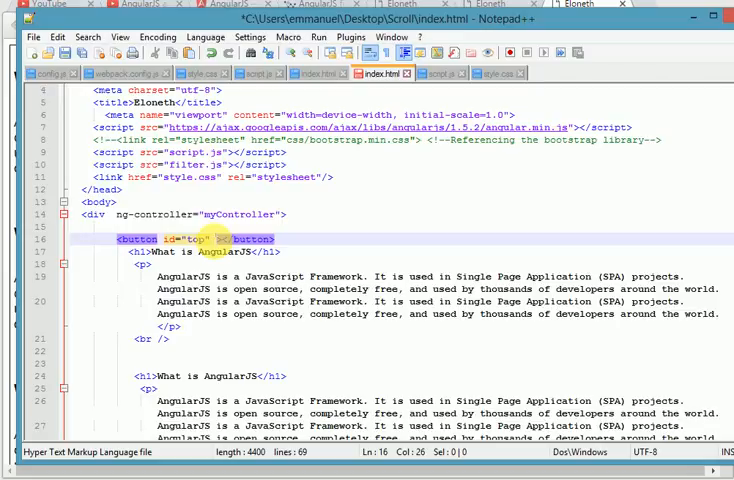
pyautogui.write('ng')
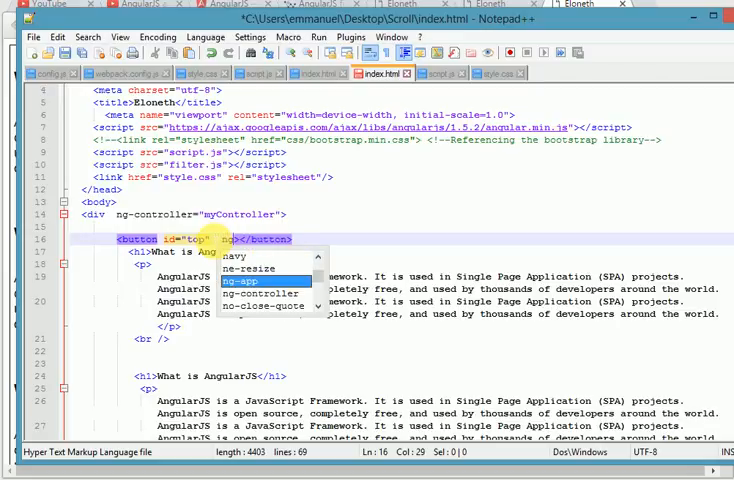
pyautogui.write('>')
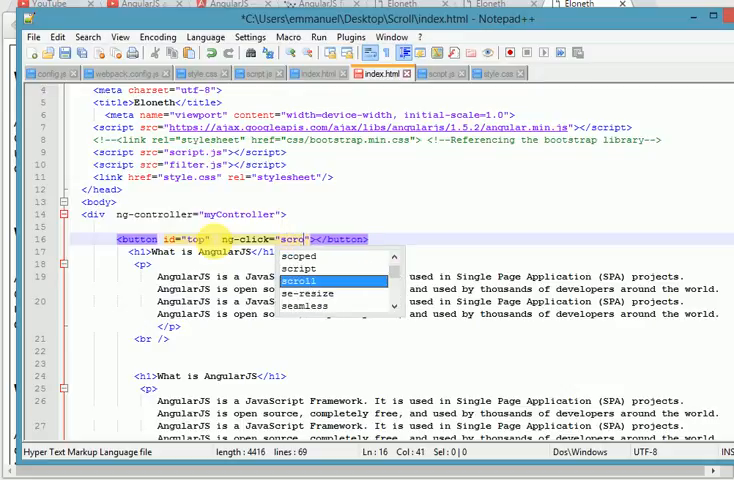
pyautogui.write('lT')
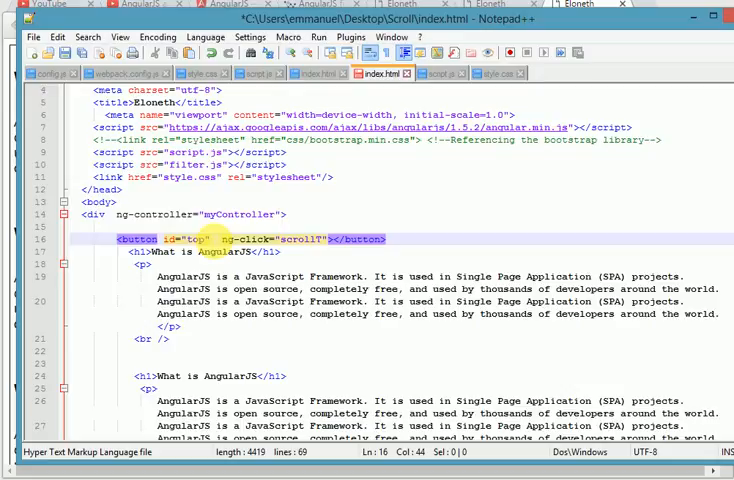
pyautogui.write("o('")
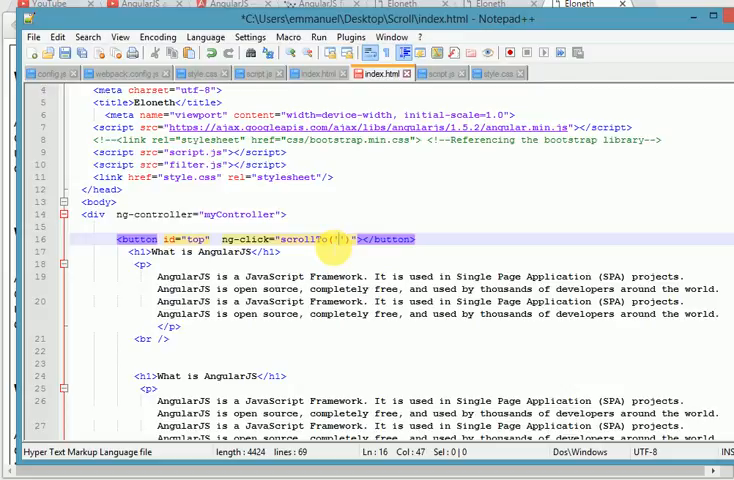
pyautogui.write('bottom')
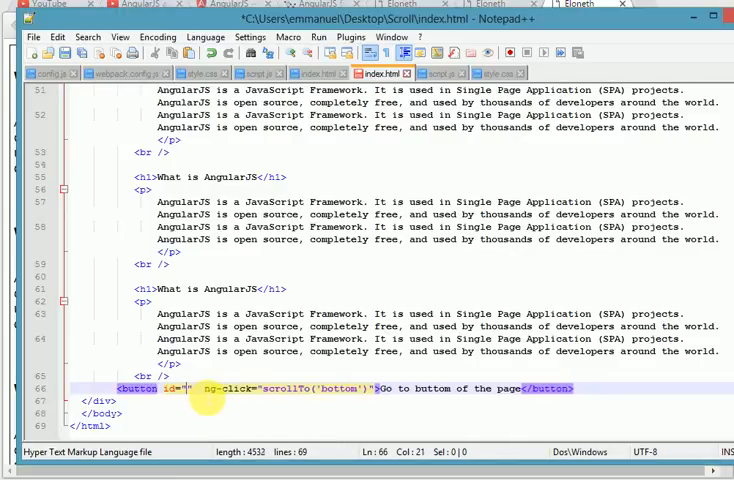
# - Label the buttons and give the bottom button id bottom calling scrollTo('top')
pyautogui.write('both')
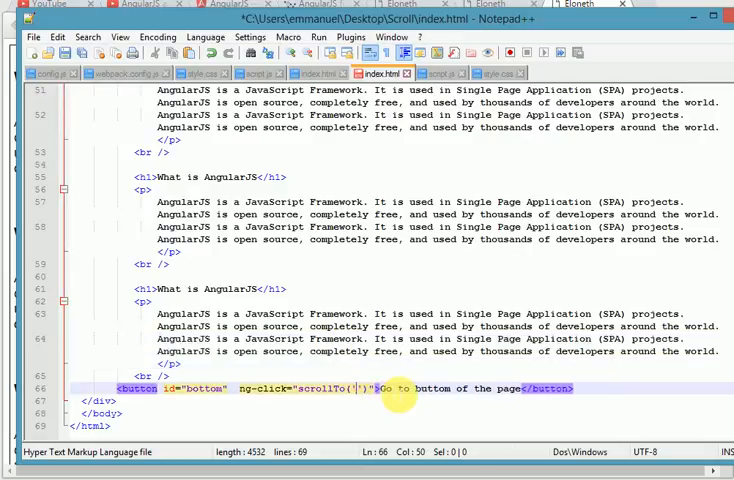
pyautogui.write('top')
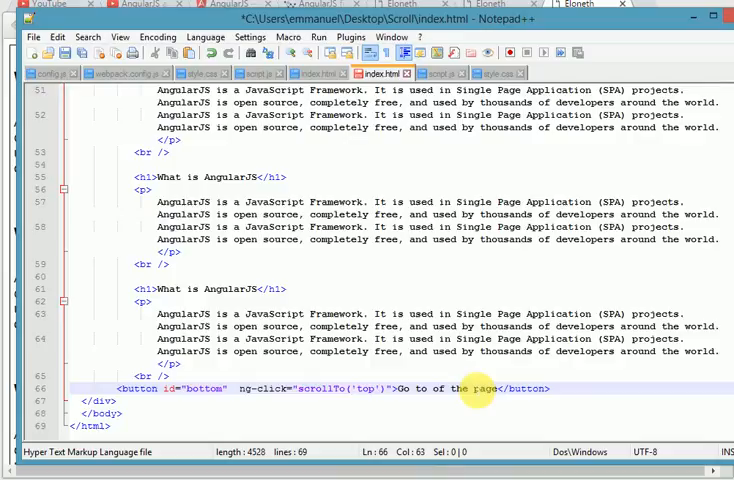
pyautogui.write('top')
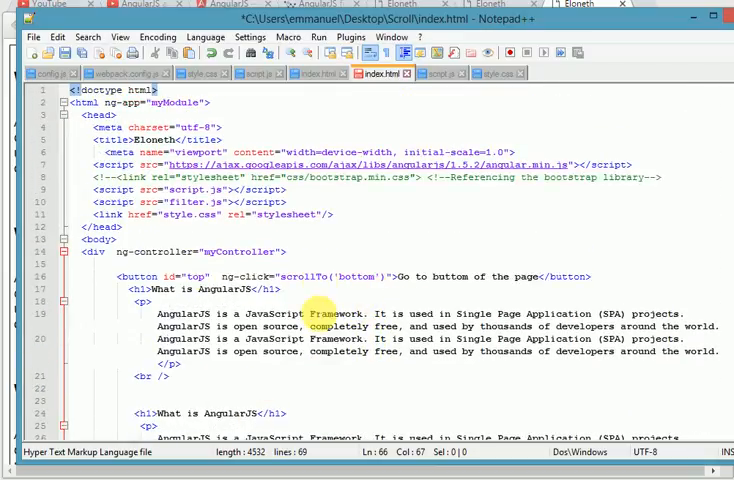
pyautogui.moveTo(430, 72)
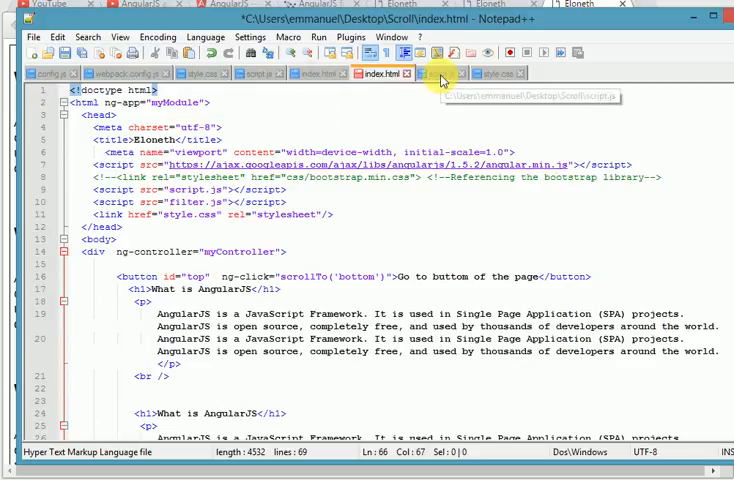
# - In script.js, add $location and $anchorScroll to myController's function parameters
pyautogui.click(436, 72)
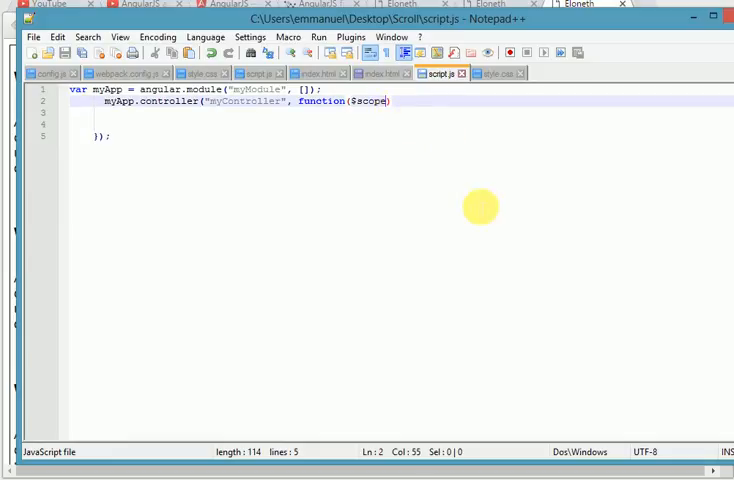
pyautogui.write('" "')
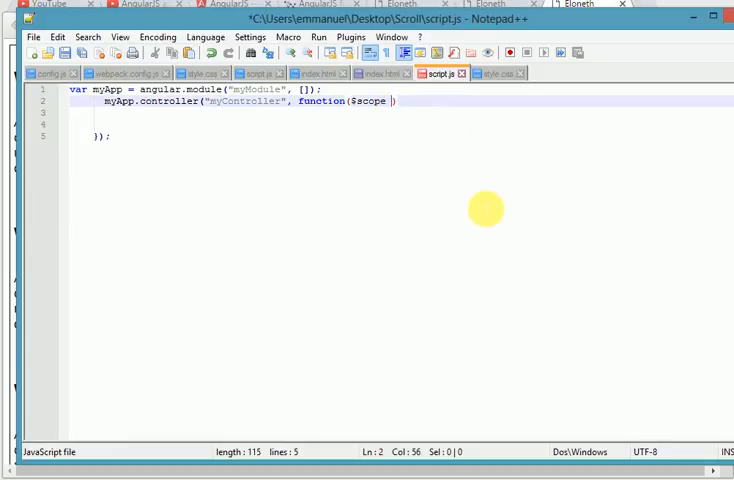
pyautogui.write('$')
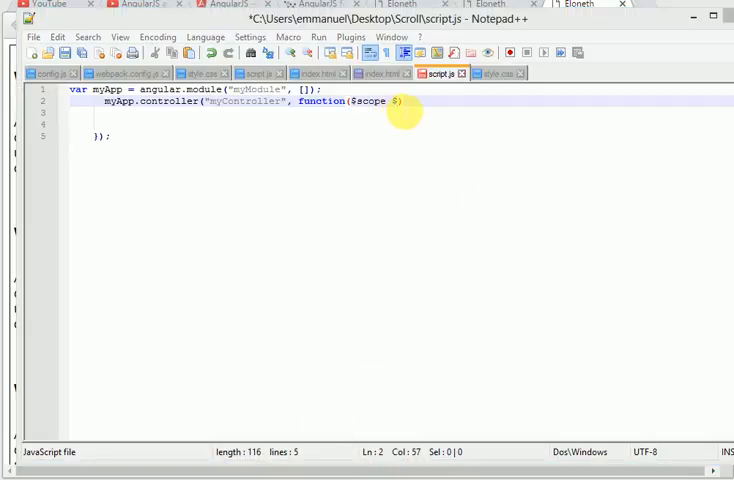
pyautogui.write('location,')
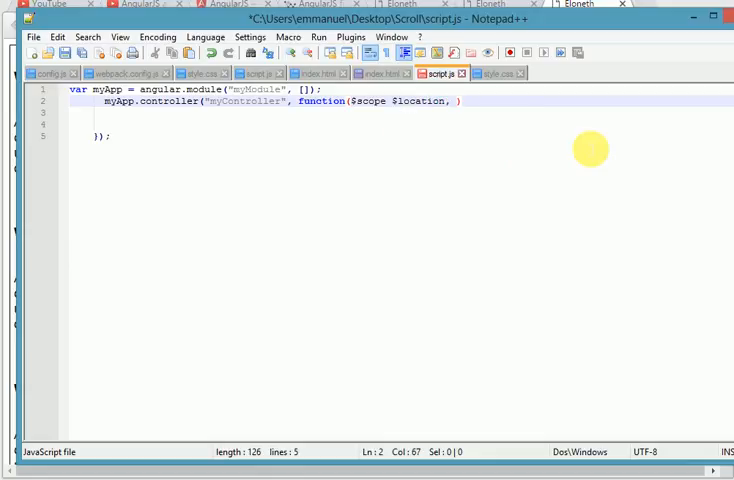
pyautogui.write('$')
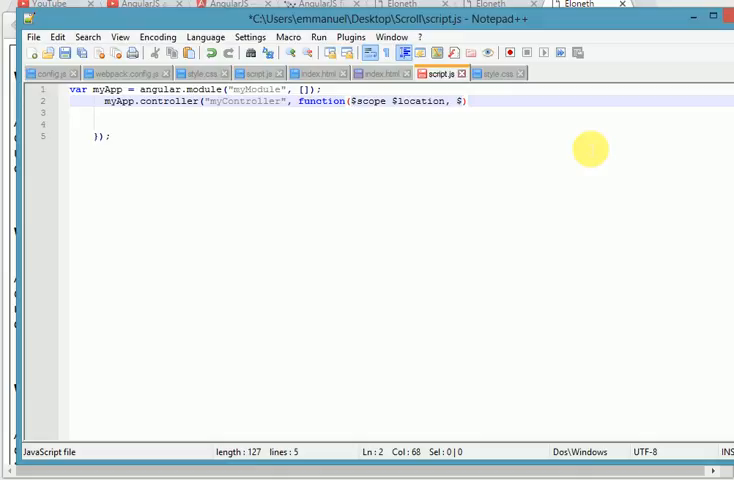
pyautogui.write('$anchor')
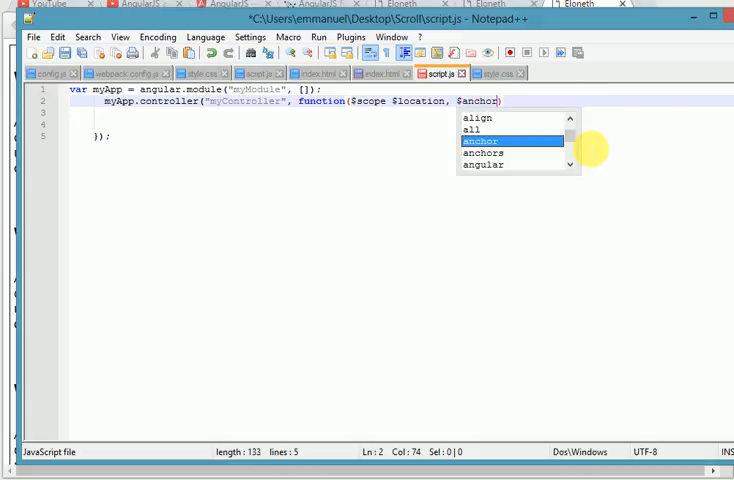
pyautogui.write('Scroll')
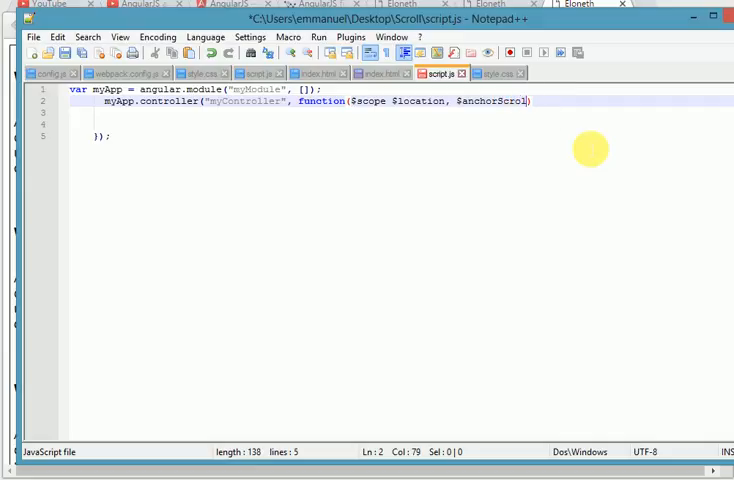
pyautogui.write(')')
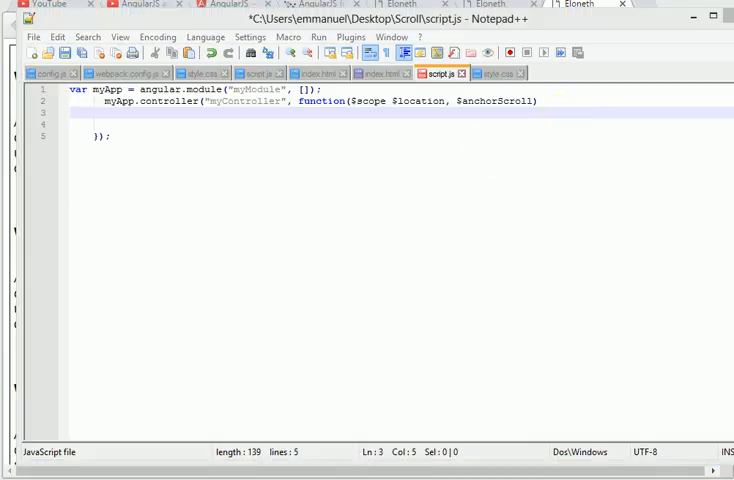
# - Open the controller function body with {} after the parameter list
pyautogui.click(536, 100)
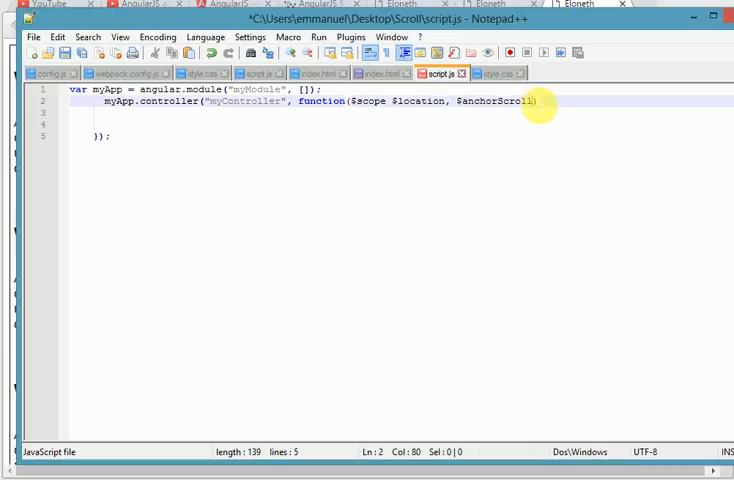
pyautogui.press('Right')
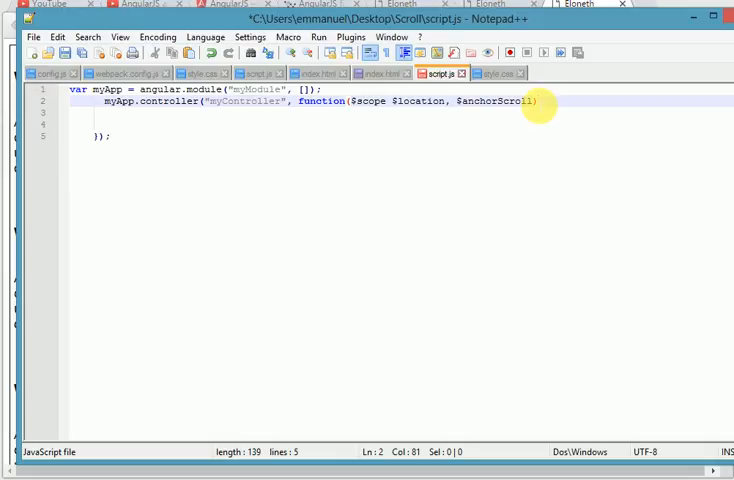
pyautogui.write('{}')
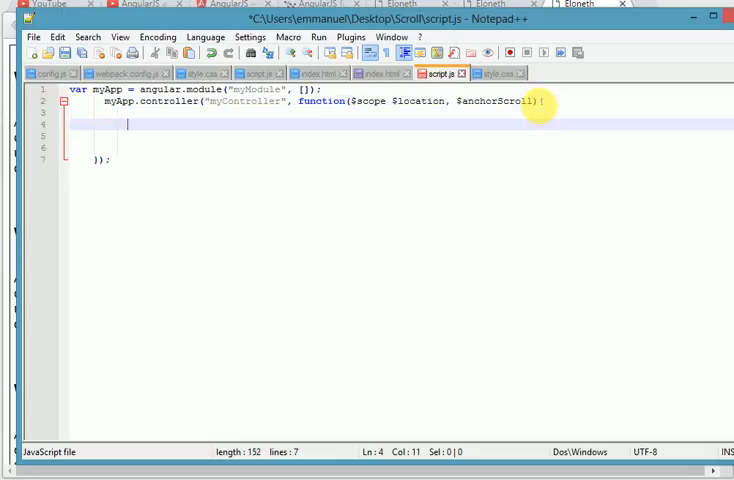
# - Define $scope.scrollTo = function(scrollLocation){} inside the controller body
pyautogui.press('enter')
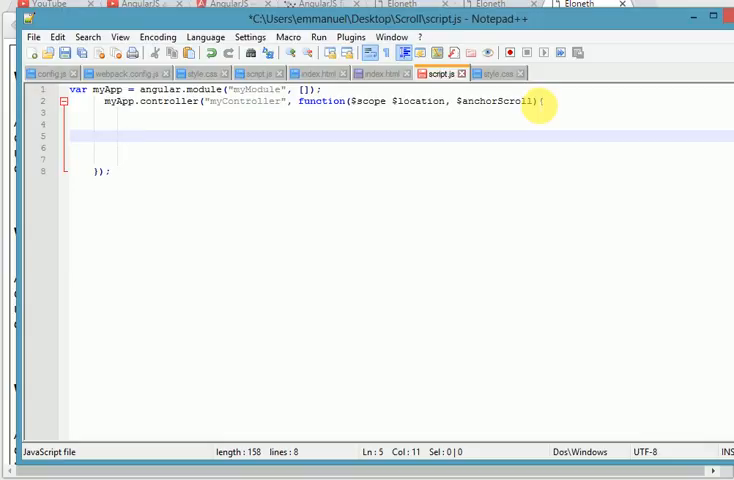
pyautogui.write('$s')
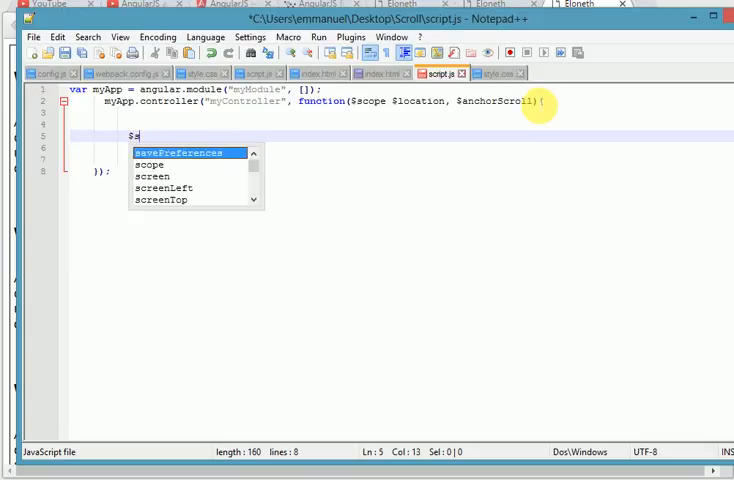
pyautogui.write('cope')
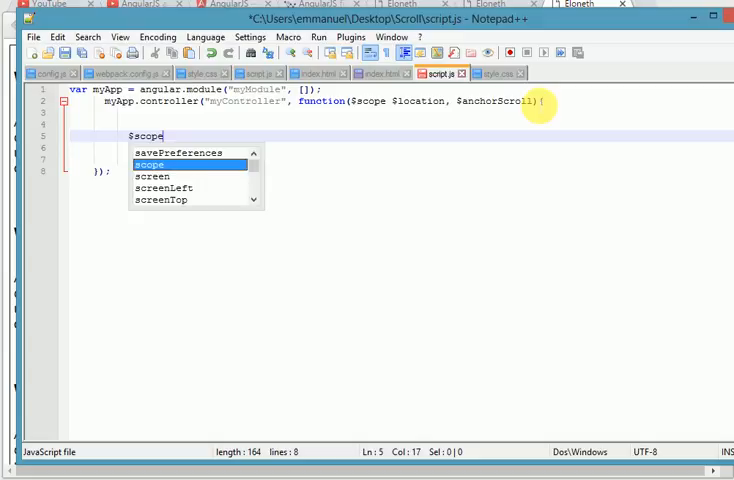
pyautogui.write('.srvoll')
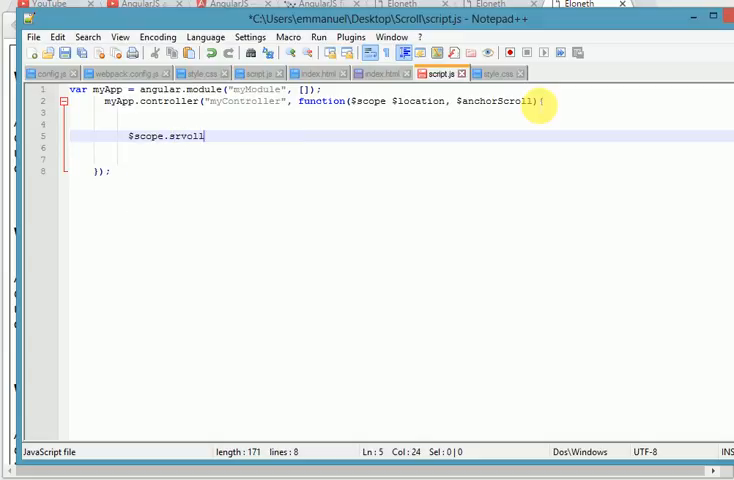
pyautogui.press('BackSpace')
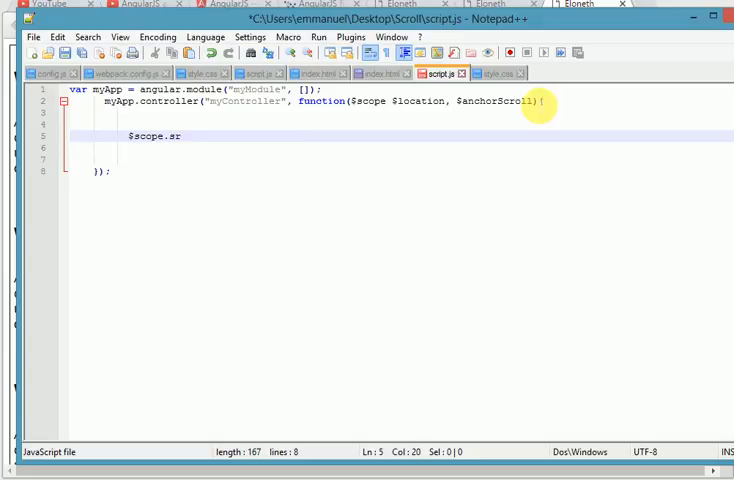
pyautogui.write('ollTo = function(')
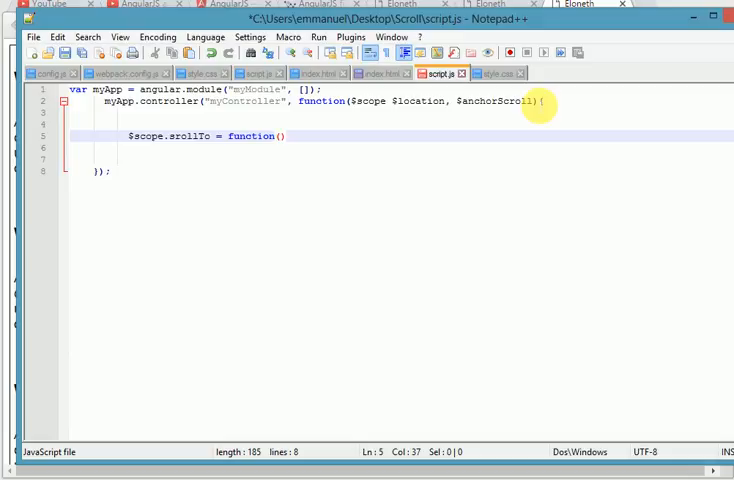
pyautogui.write('scroll')
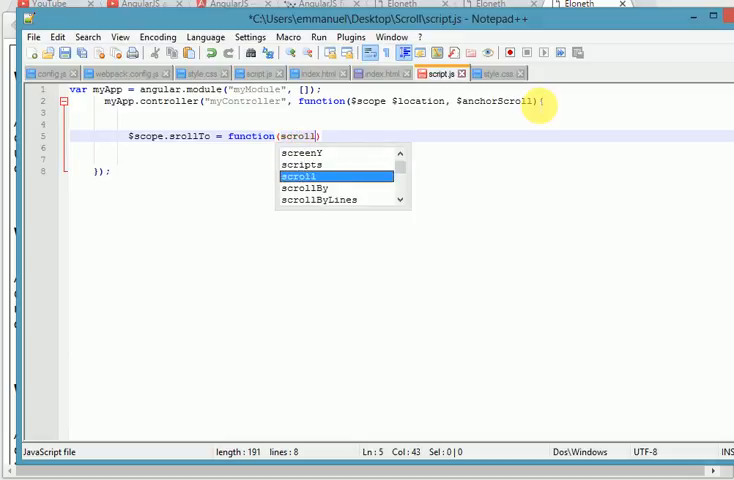
pyautogui.write('L')
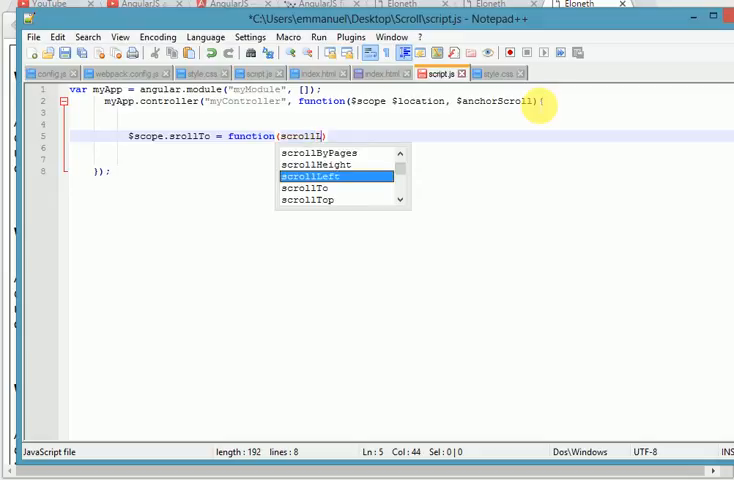
pyautogui.write('Locatio')
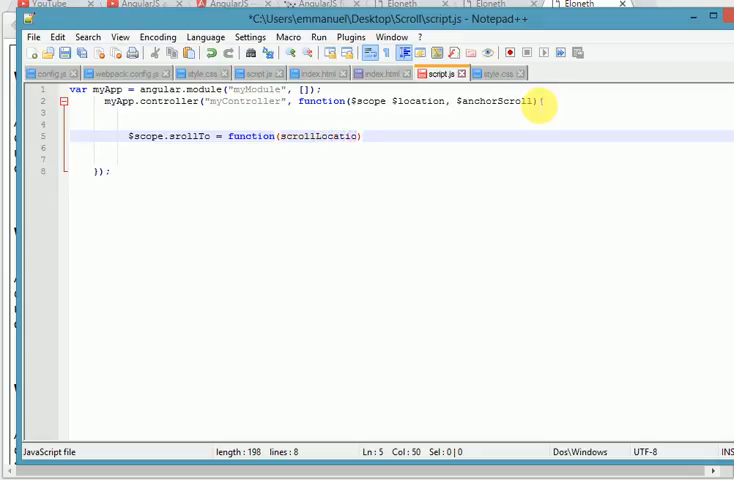
pyautogui.write('n')
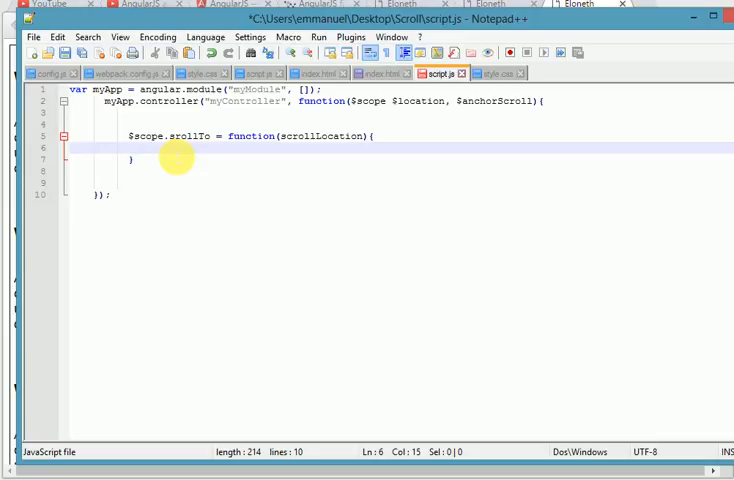
# - Inside scrollTo, write $location.hash(scrollLocation); and start the next line
pyautogui.write('h')
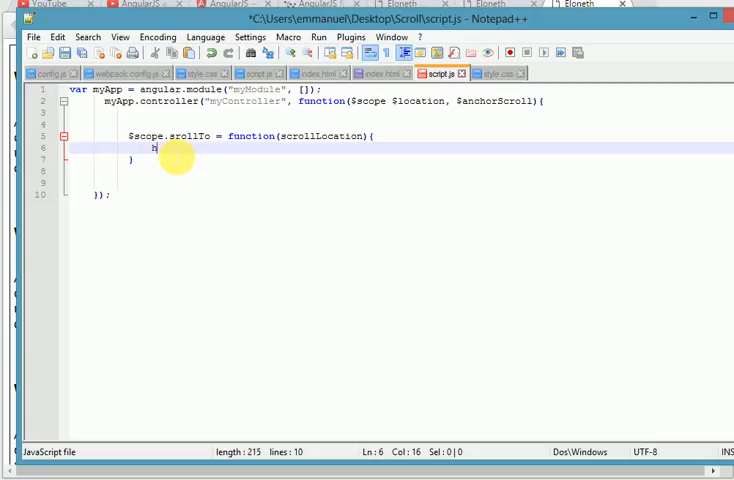
pyautogui.write('as')
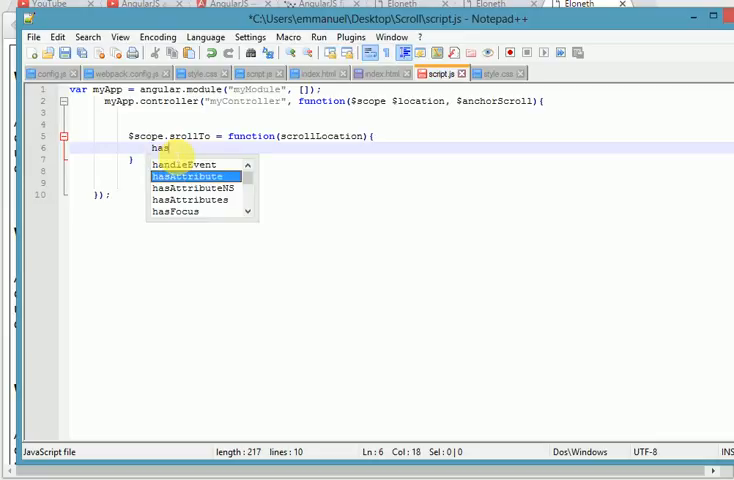
pyautogui.write('h(')
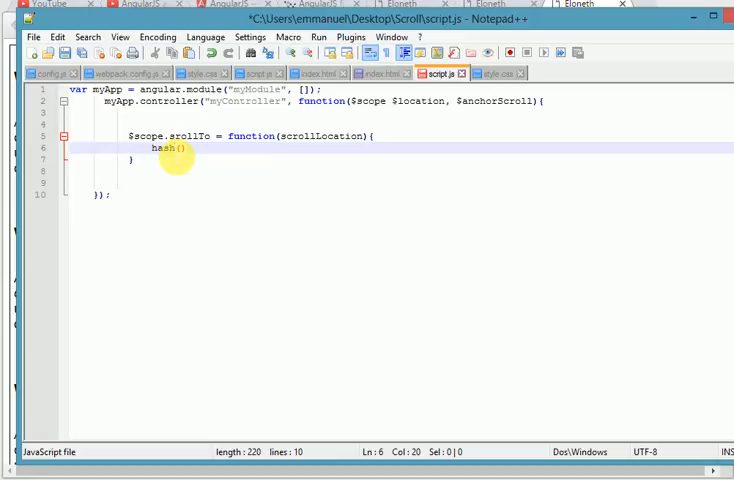
pyautogui.write('scrolla')
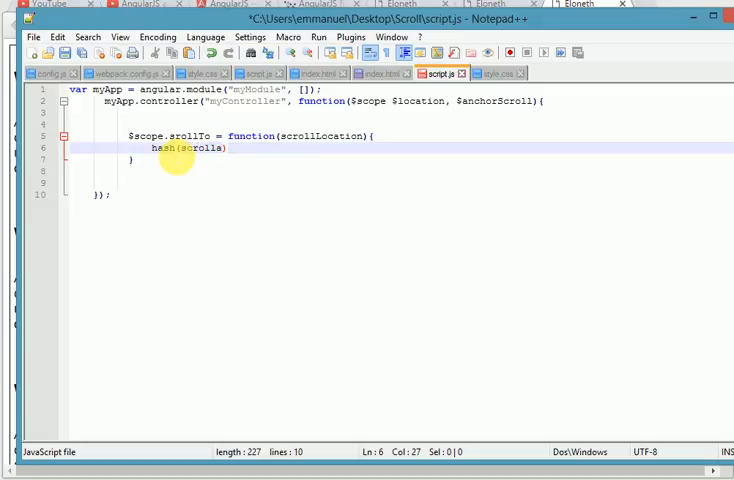
pyautogui.write('tion')
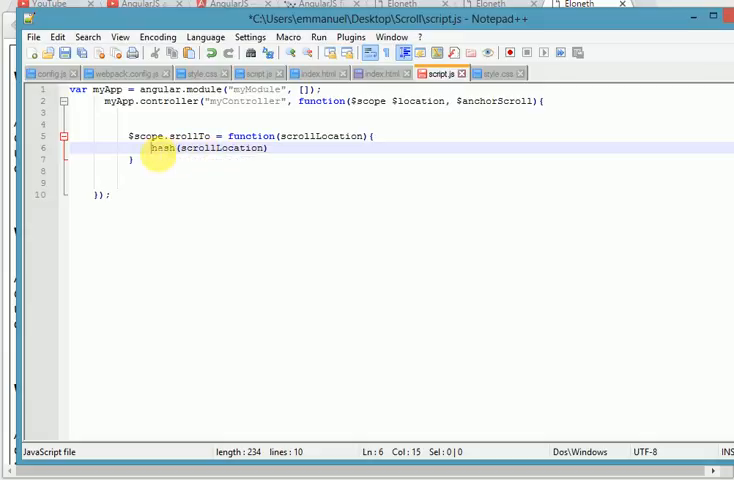
pyautogui.write('$sc')
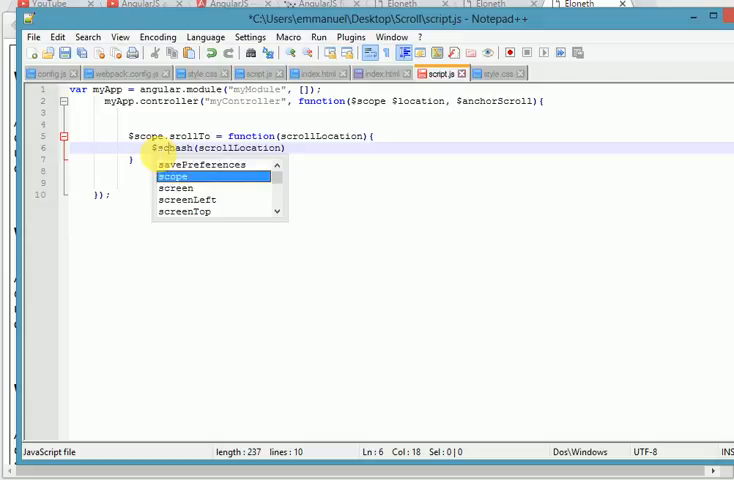
pyautogui.write('roll')
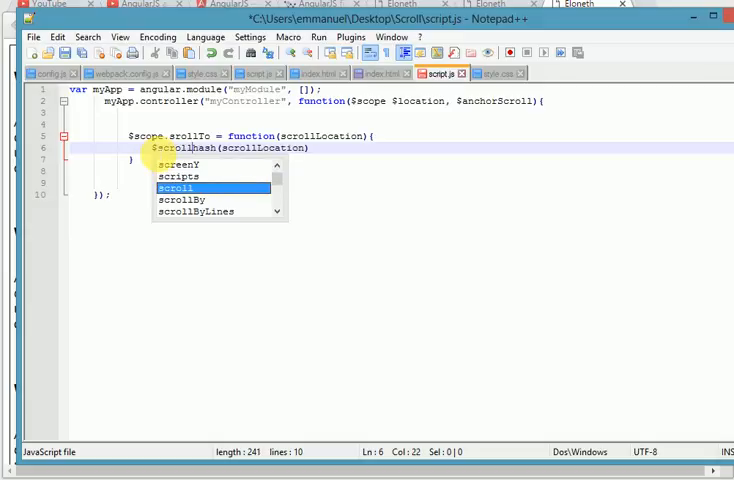
pyautogui.press('Backspace')
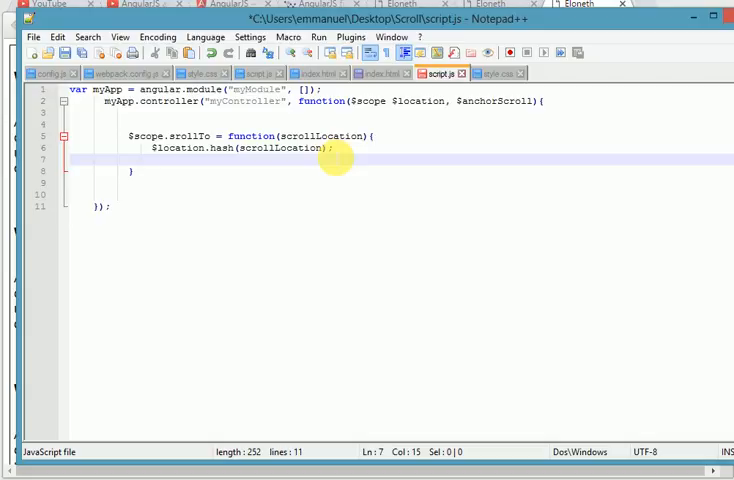
# - Add $anchorScroll(); after the hash line and save script.js
pyautogui.write('$a')
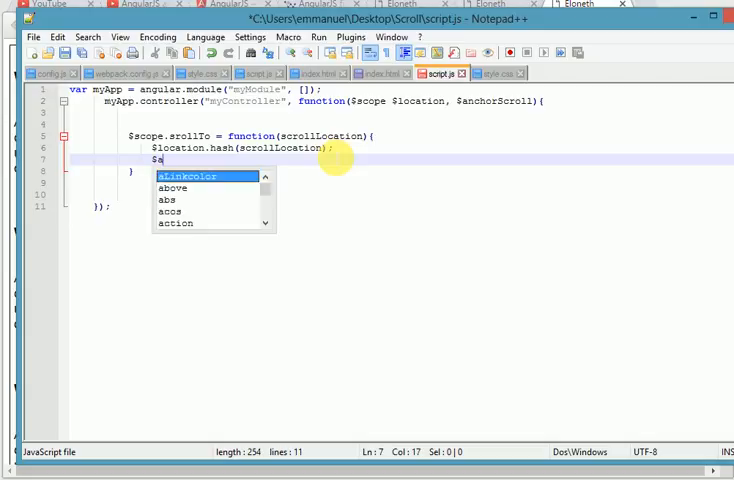
pyautogui.write('nch')
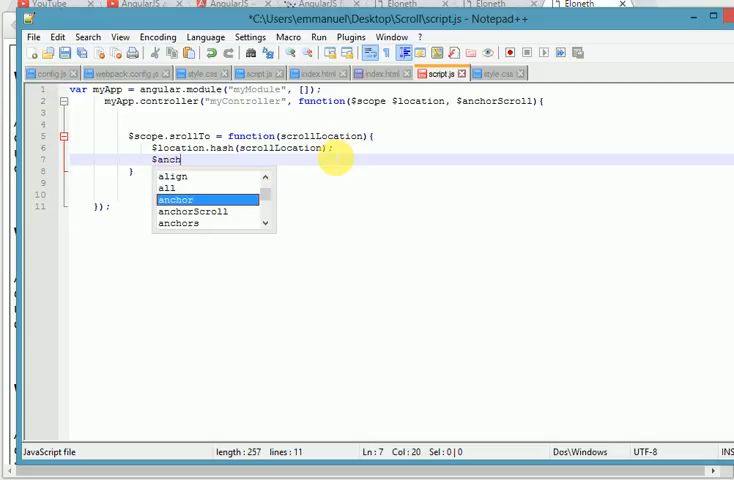
pyautogui.write('or')
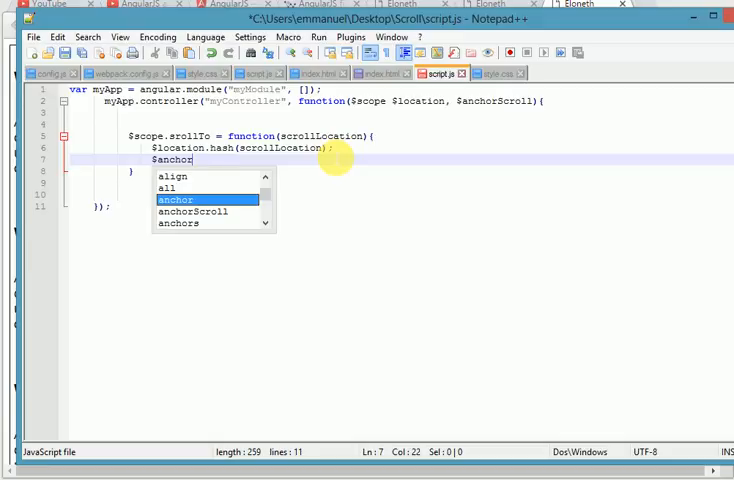
pyautogui.write('Ecroll(')
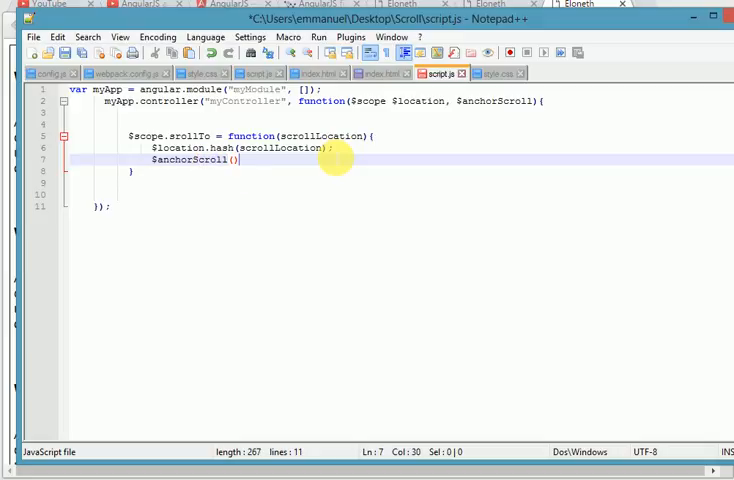
pyautogui.write(';')
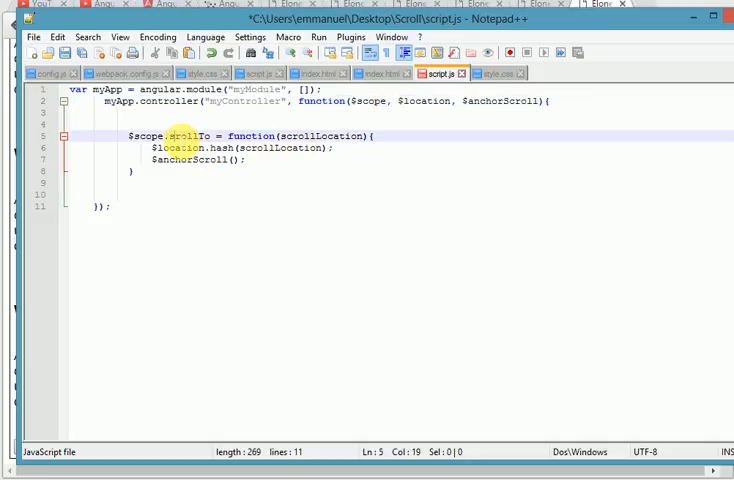
pyautogui.write('s')
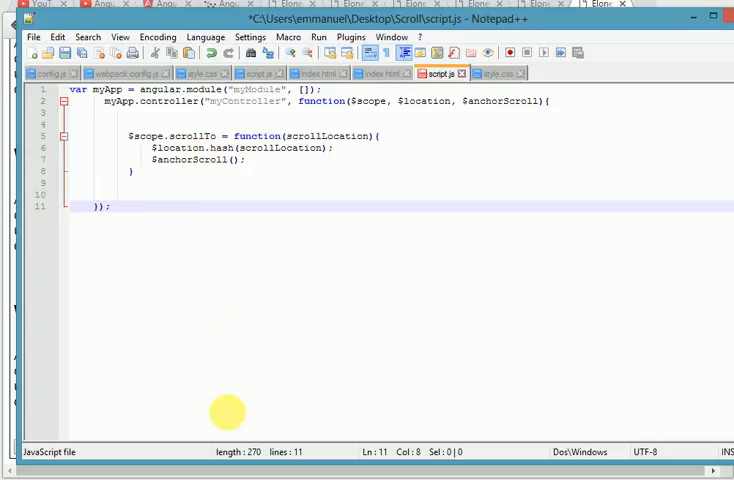
pyautogui.moveTo(340, 196)
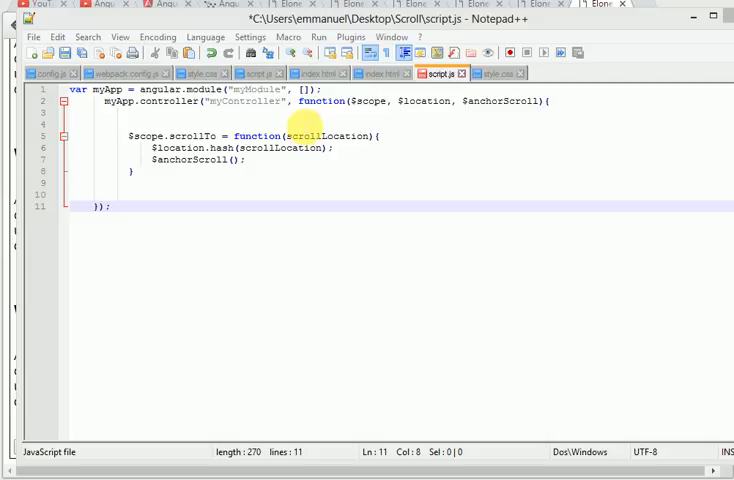
pyautogui.moveTo(384, 72)
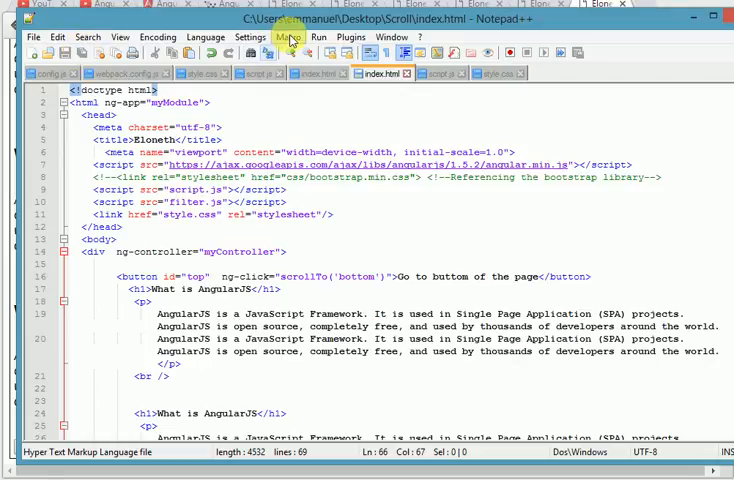
# - Launch the page in Chrome and verify 'Go to bottom' and 'Go to top' buttons jump correctly
pyautogui.click(318, 36)
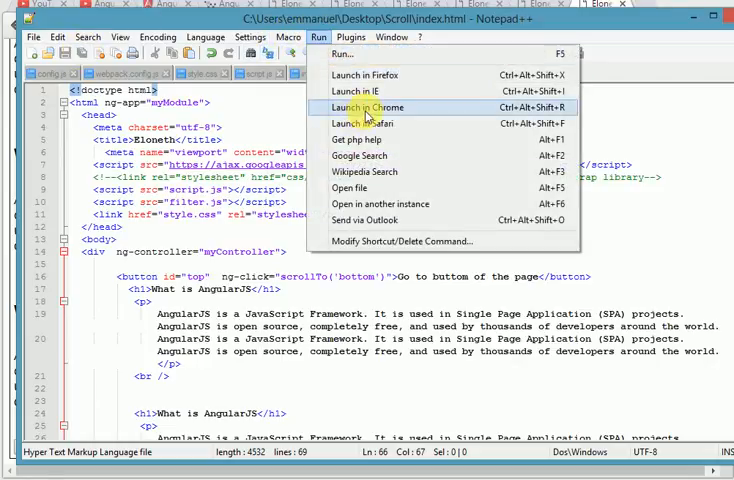
pyautogui.click(372, 108)
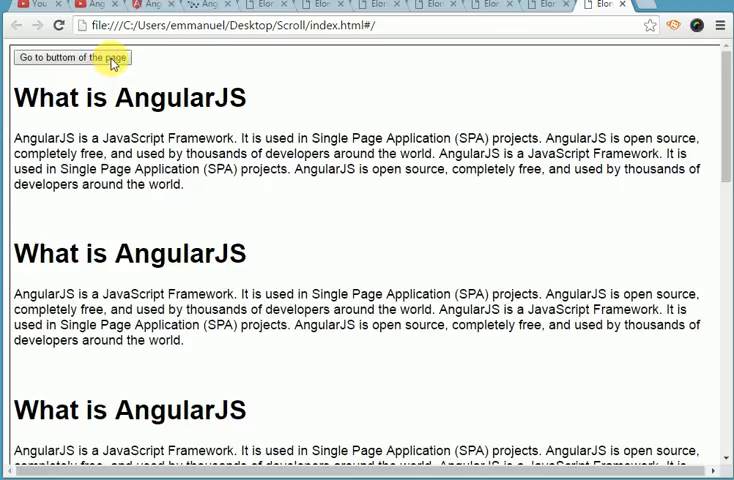
pyautogui.click(76, 56)
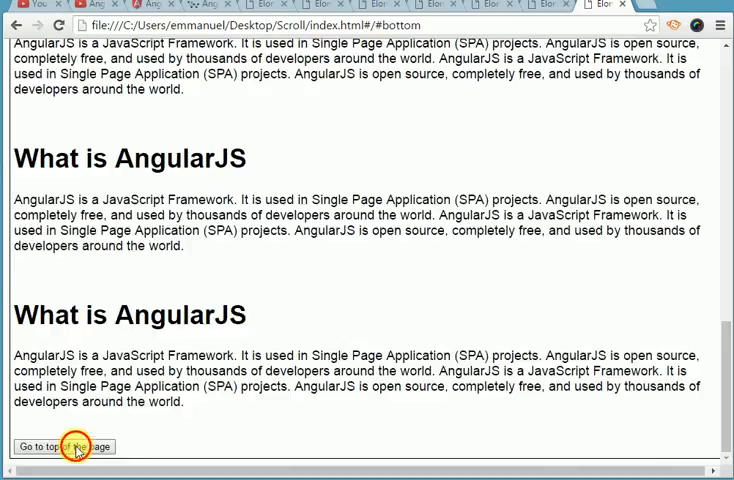
pyautogui.click(66, 446)
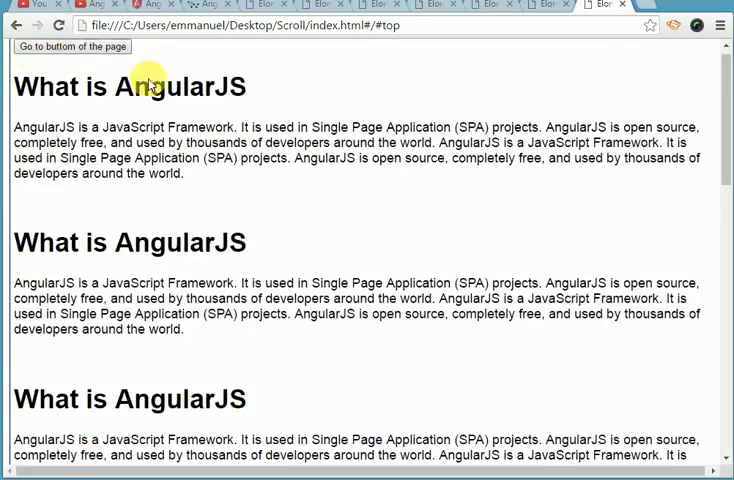
pyautogui.moveTo(336, 244)
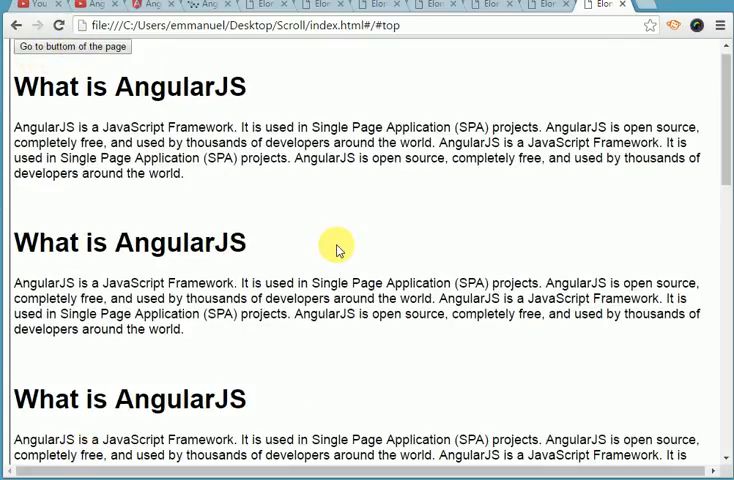
pyautogui.moveTo(404, 220)
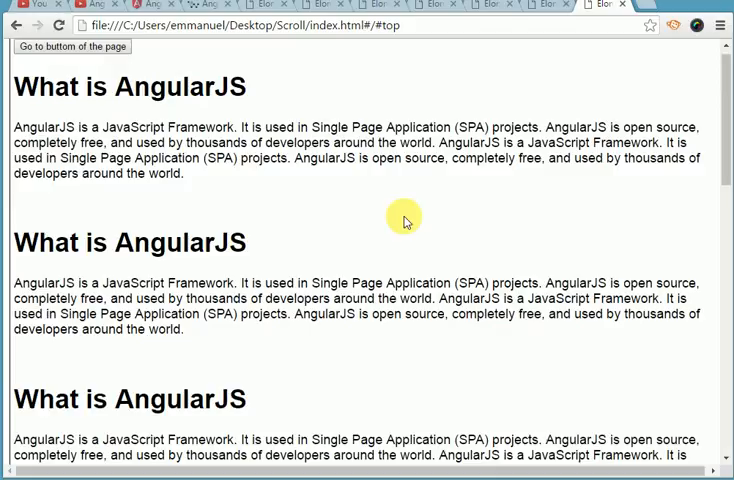
pyautogui.moveTo(364, 250)
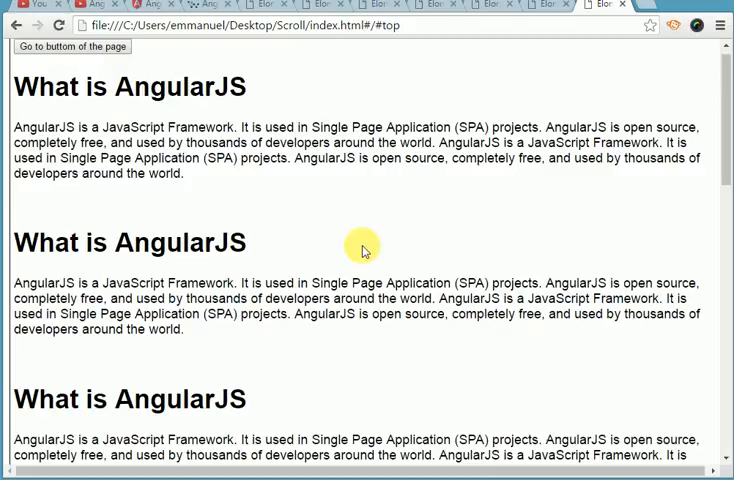